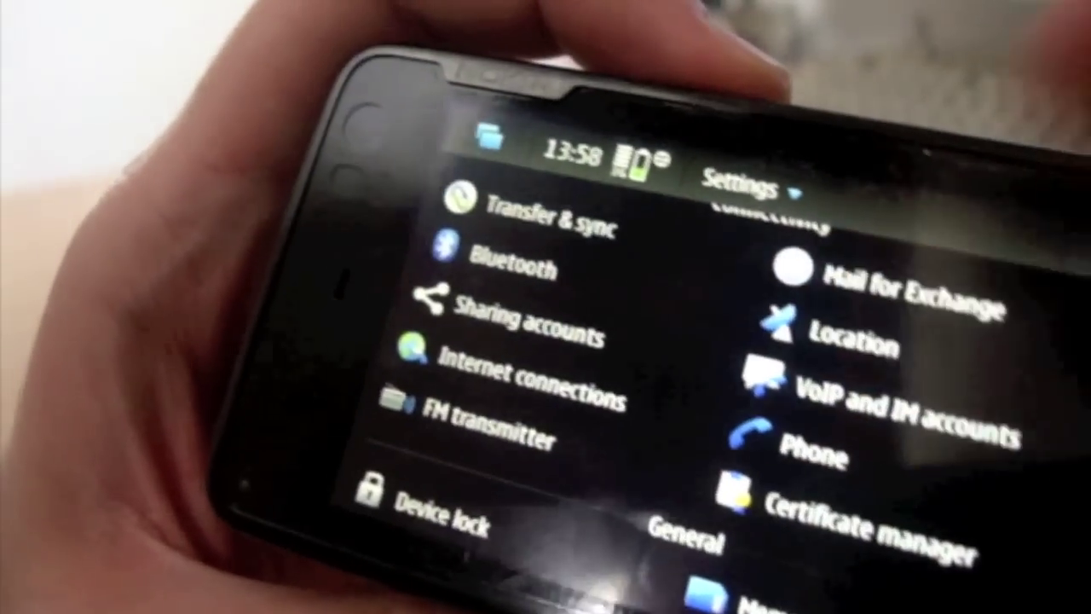
Open Location from the Settings list to reveal the GPS and network positioning options.
{"action": "left_click", "coordinate": [845, 344]}
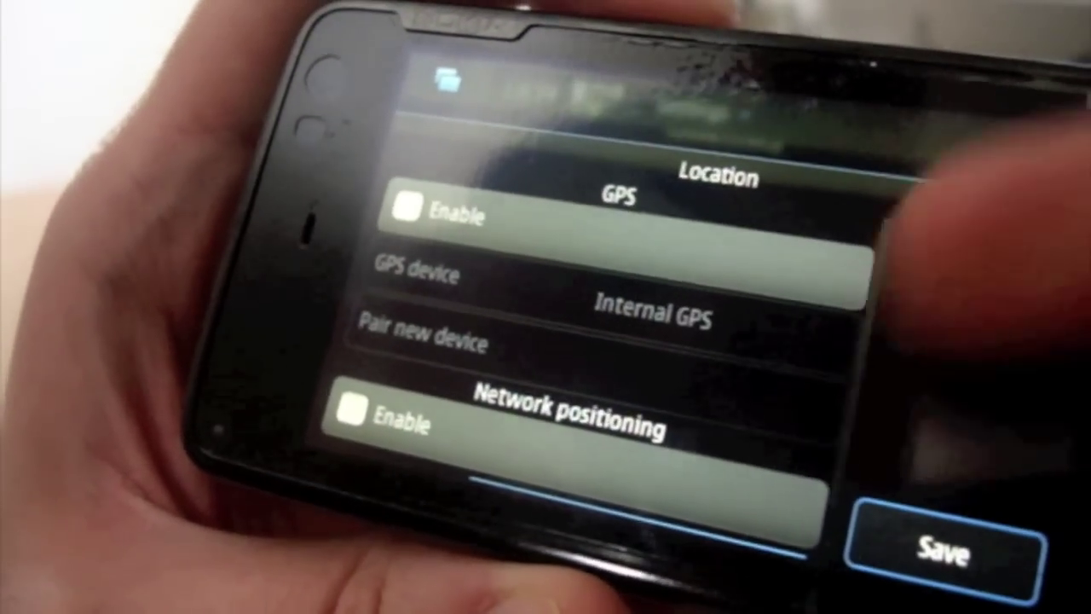